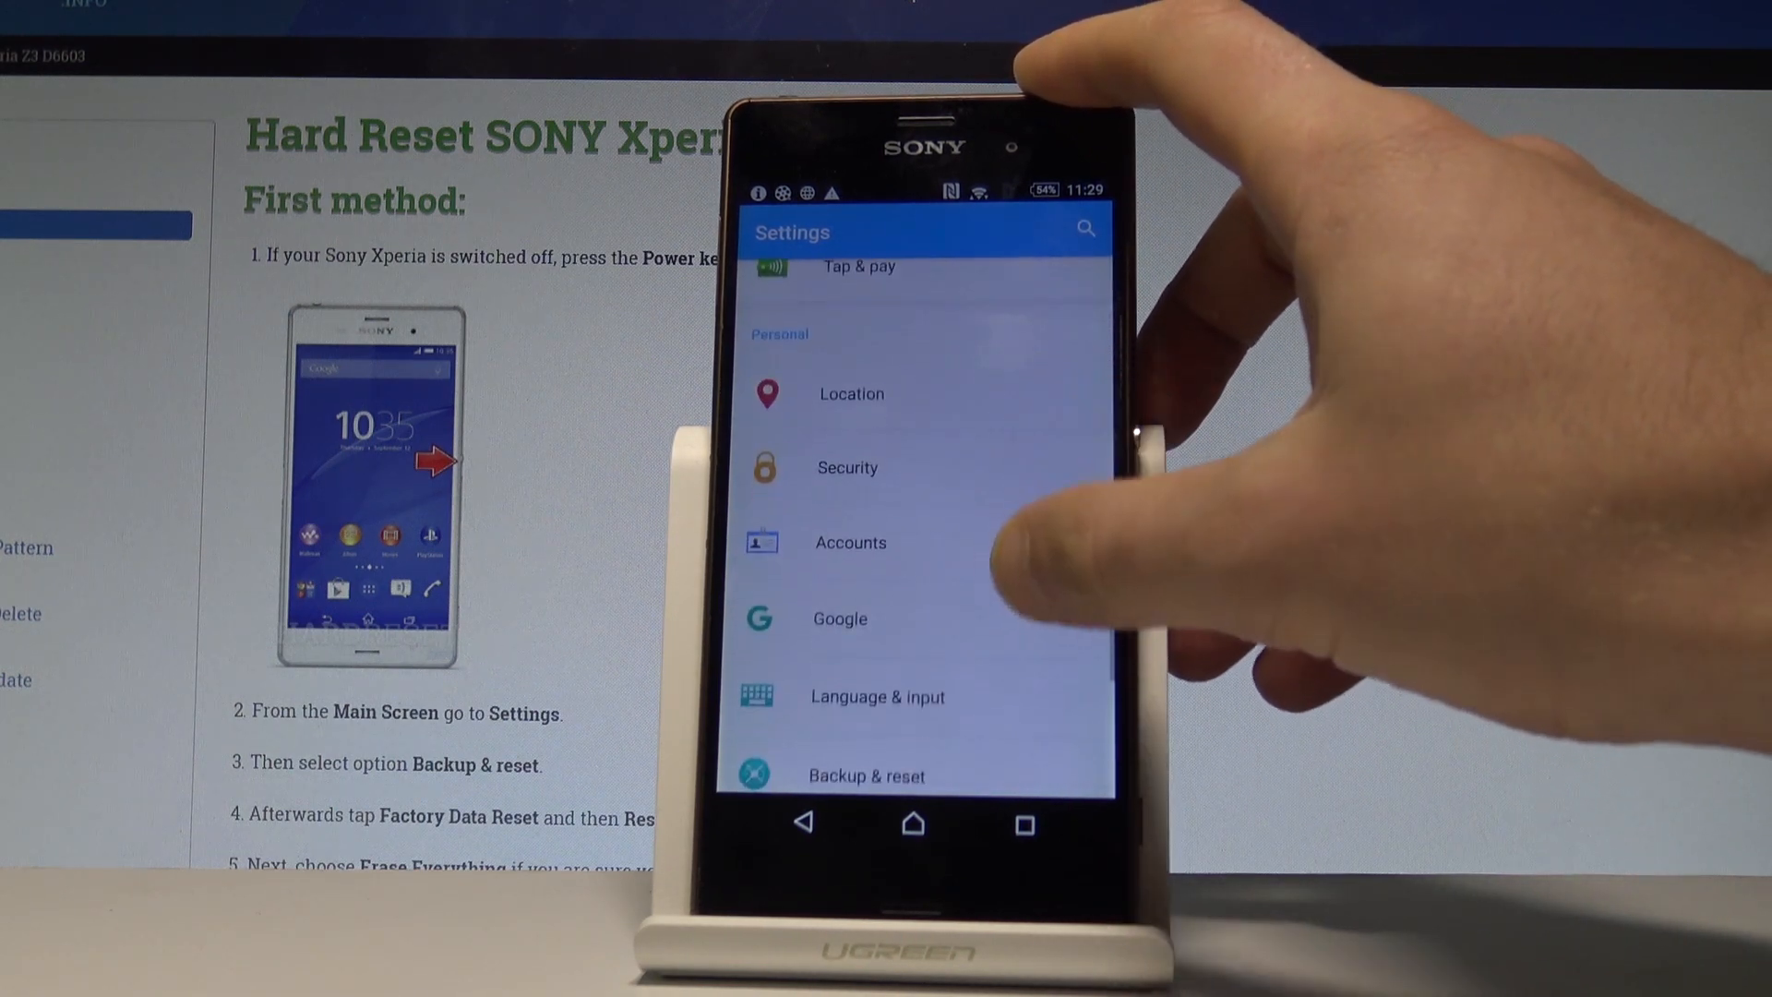
Step: Reach the Language picker listing the phone's available languages
{"action": "left_click", "coordinate": [876, 695]}
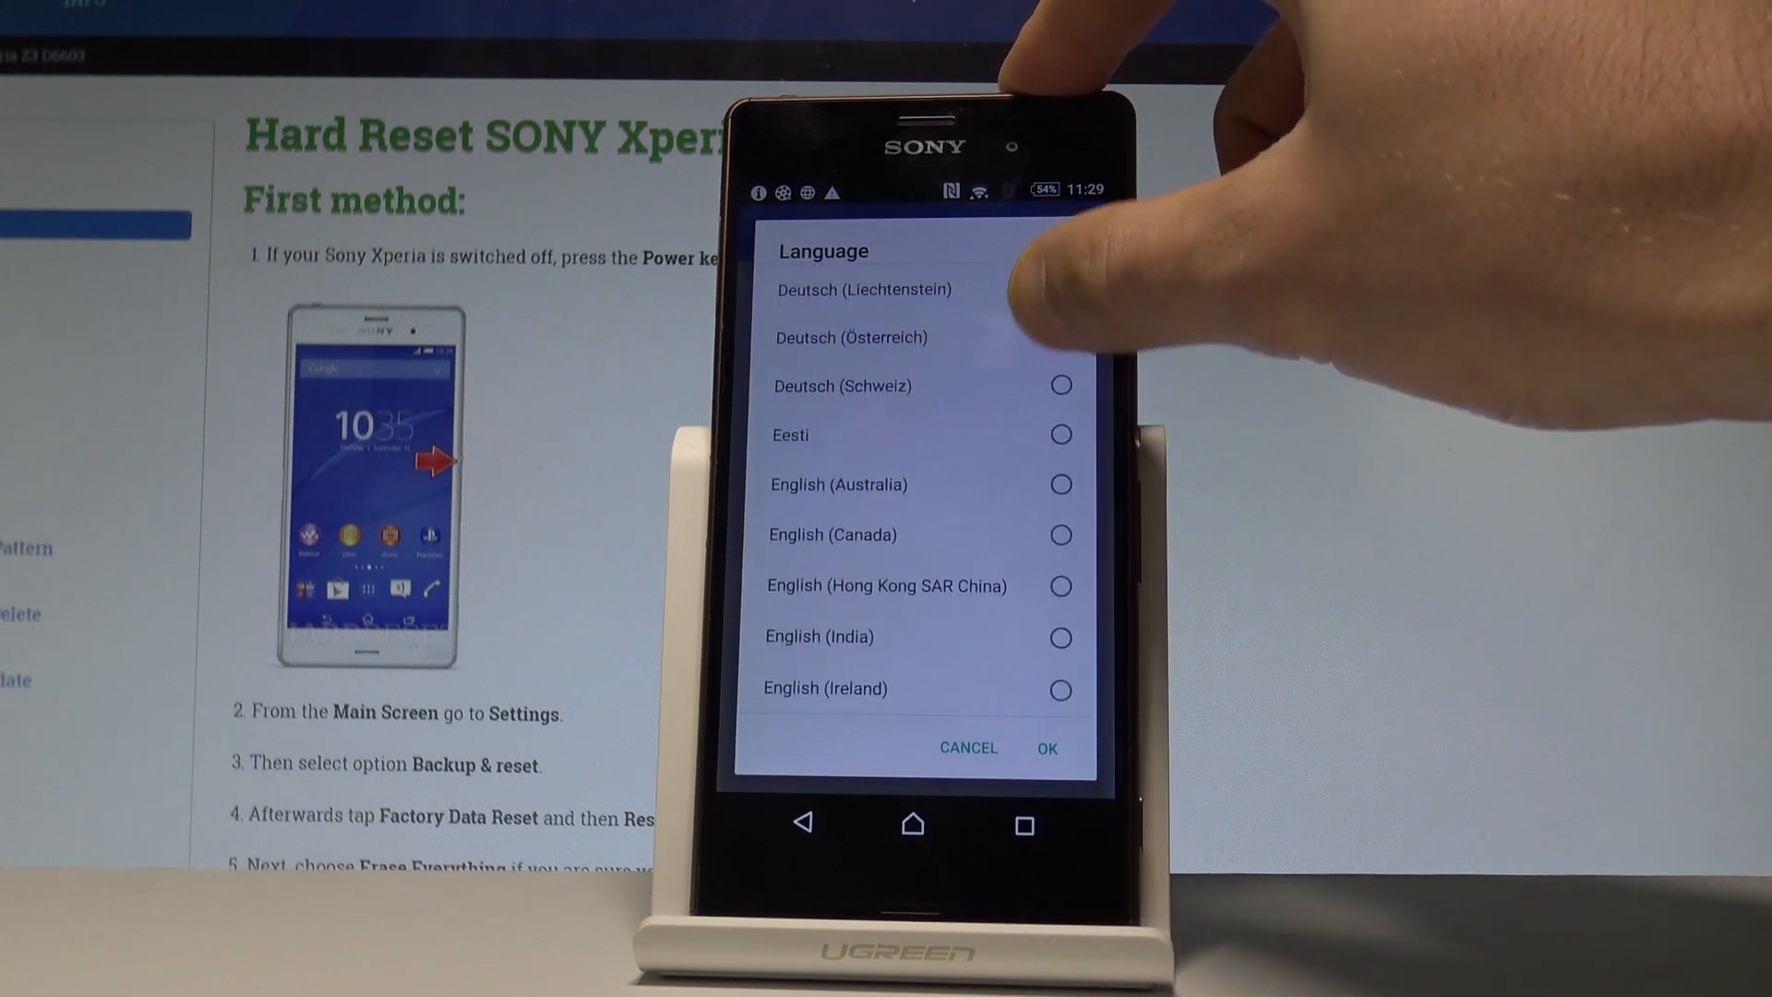
Step: Select Español (España) from the list and confirm it as the phone language
{"action": "scroll", "scroll_direction": "down", "scroll_amount": 3}
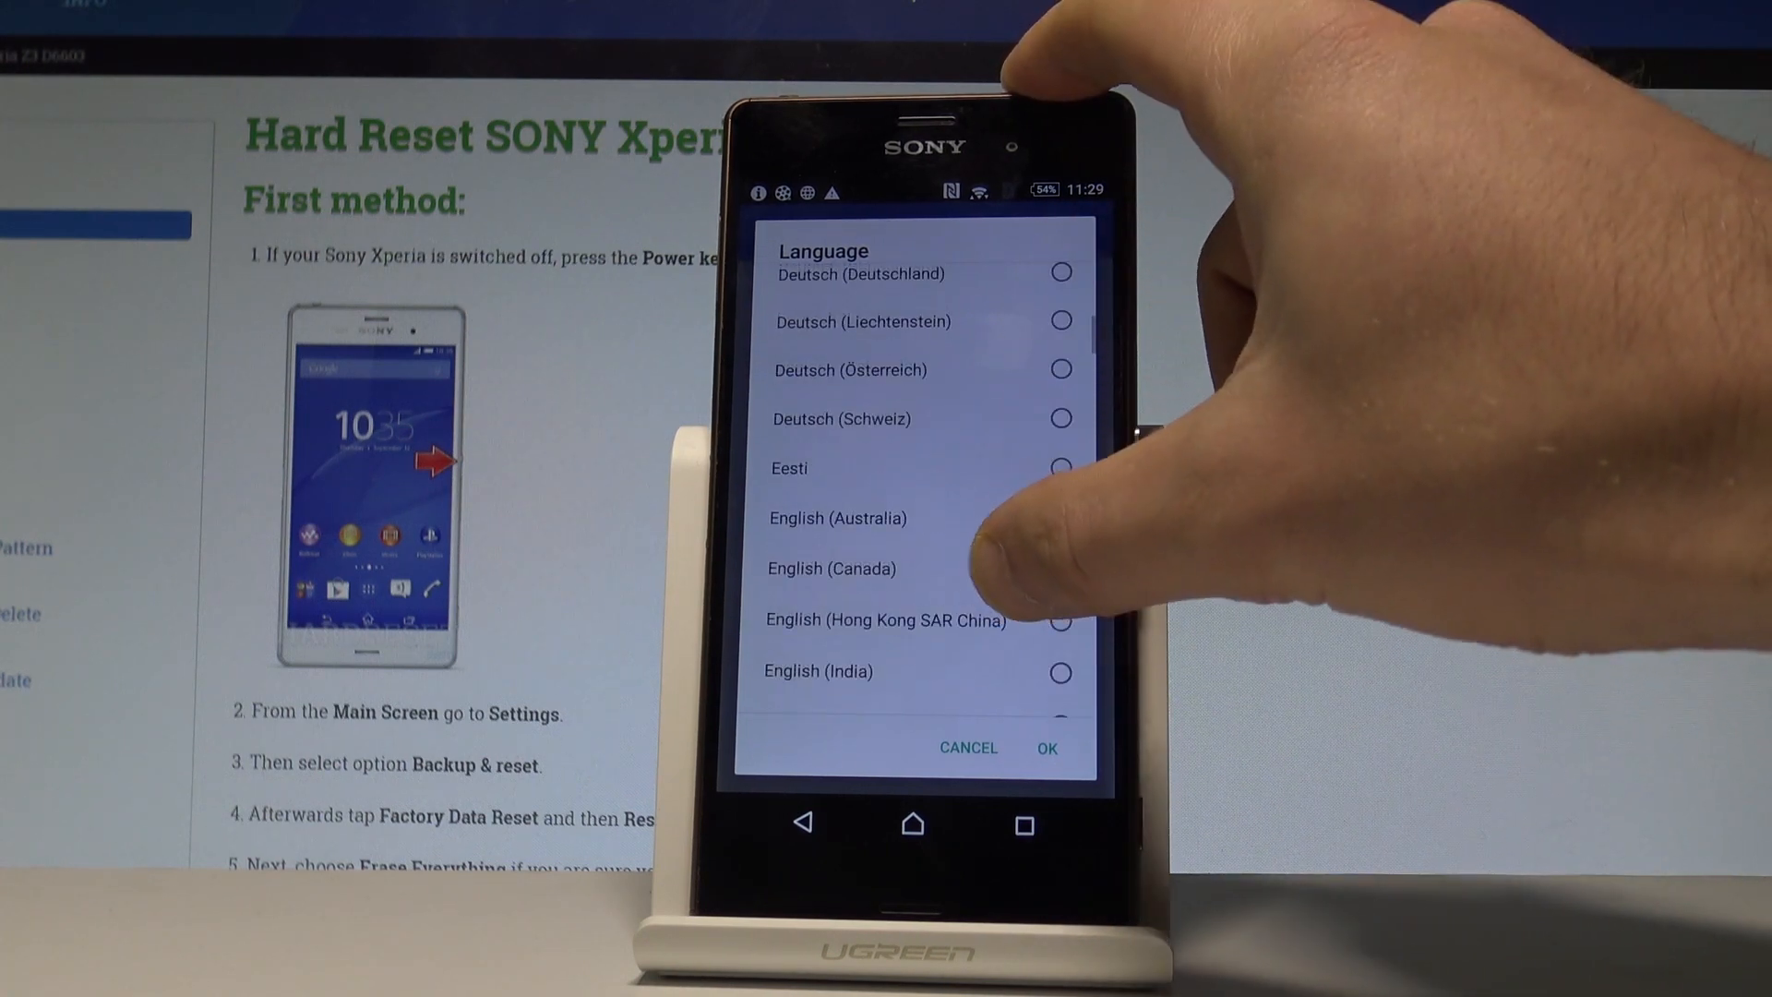
{"action": "scroll", "scroll_direction": "down", "scroll_amount": 3}
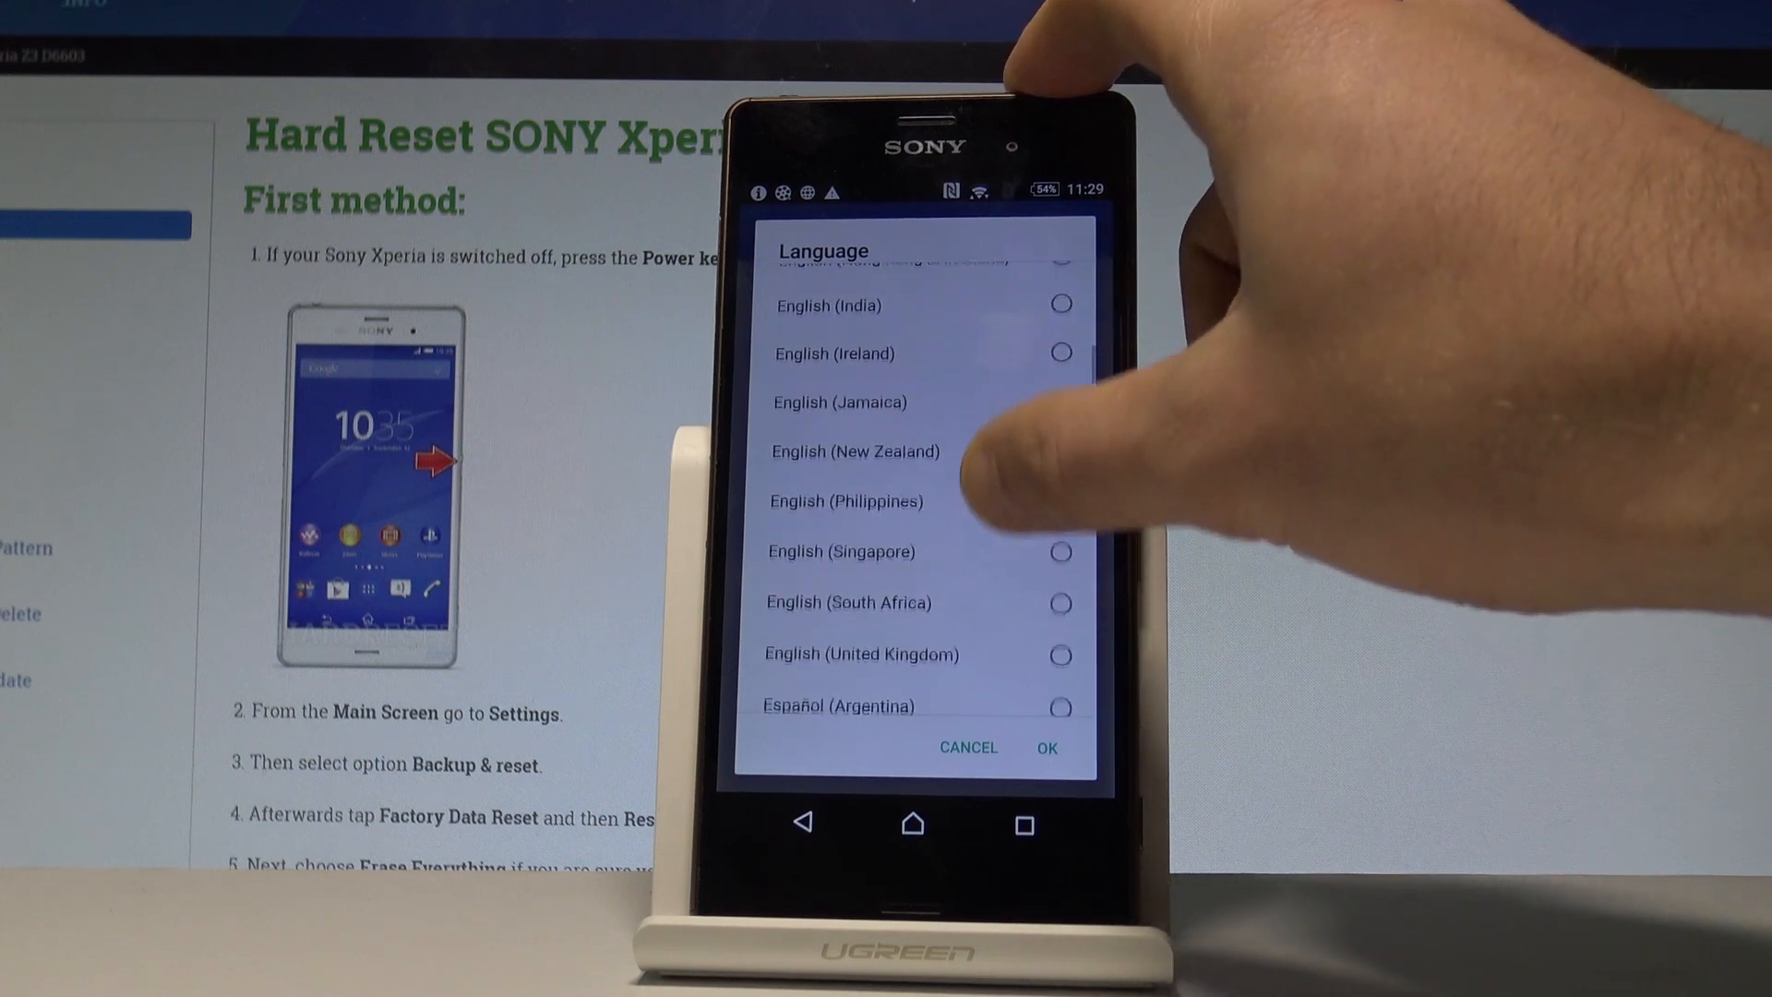
{"action": "scroll", "scroll_direction": "down", "scroll_amount": 3}
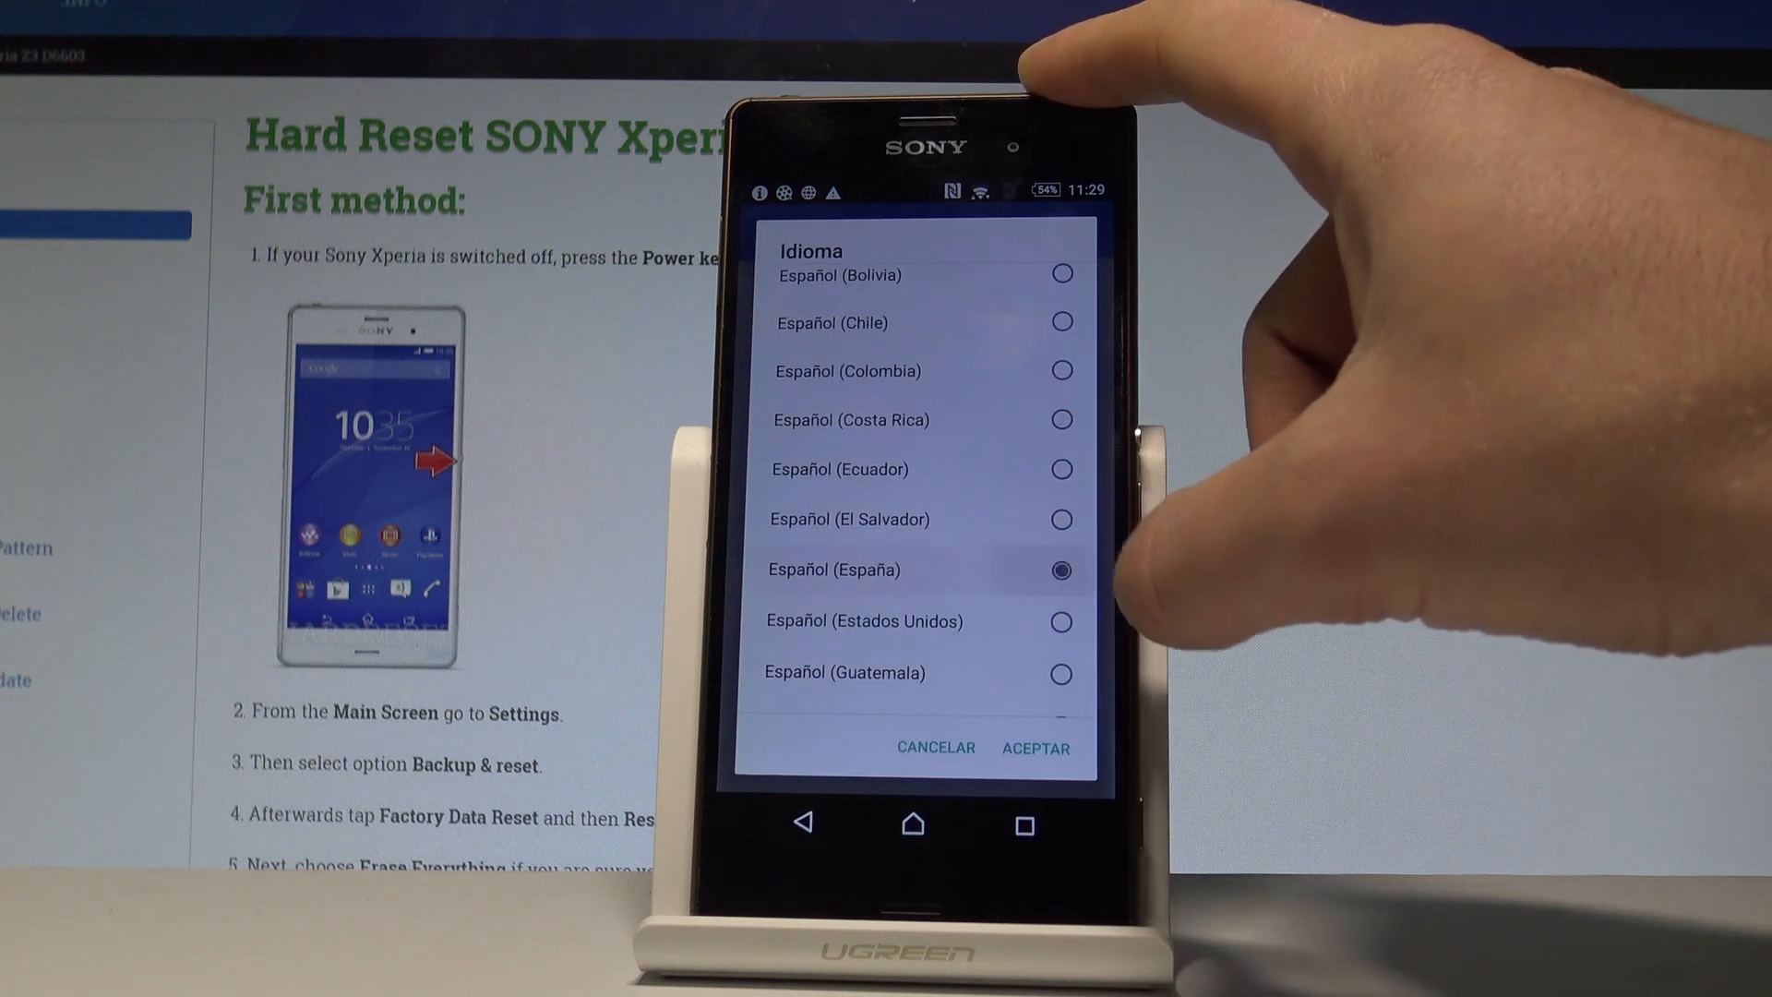
{"action": "left_click", "coordinate": [1036, 748]}
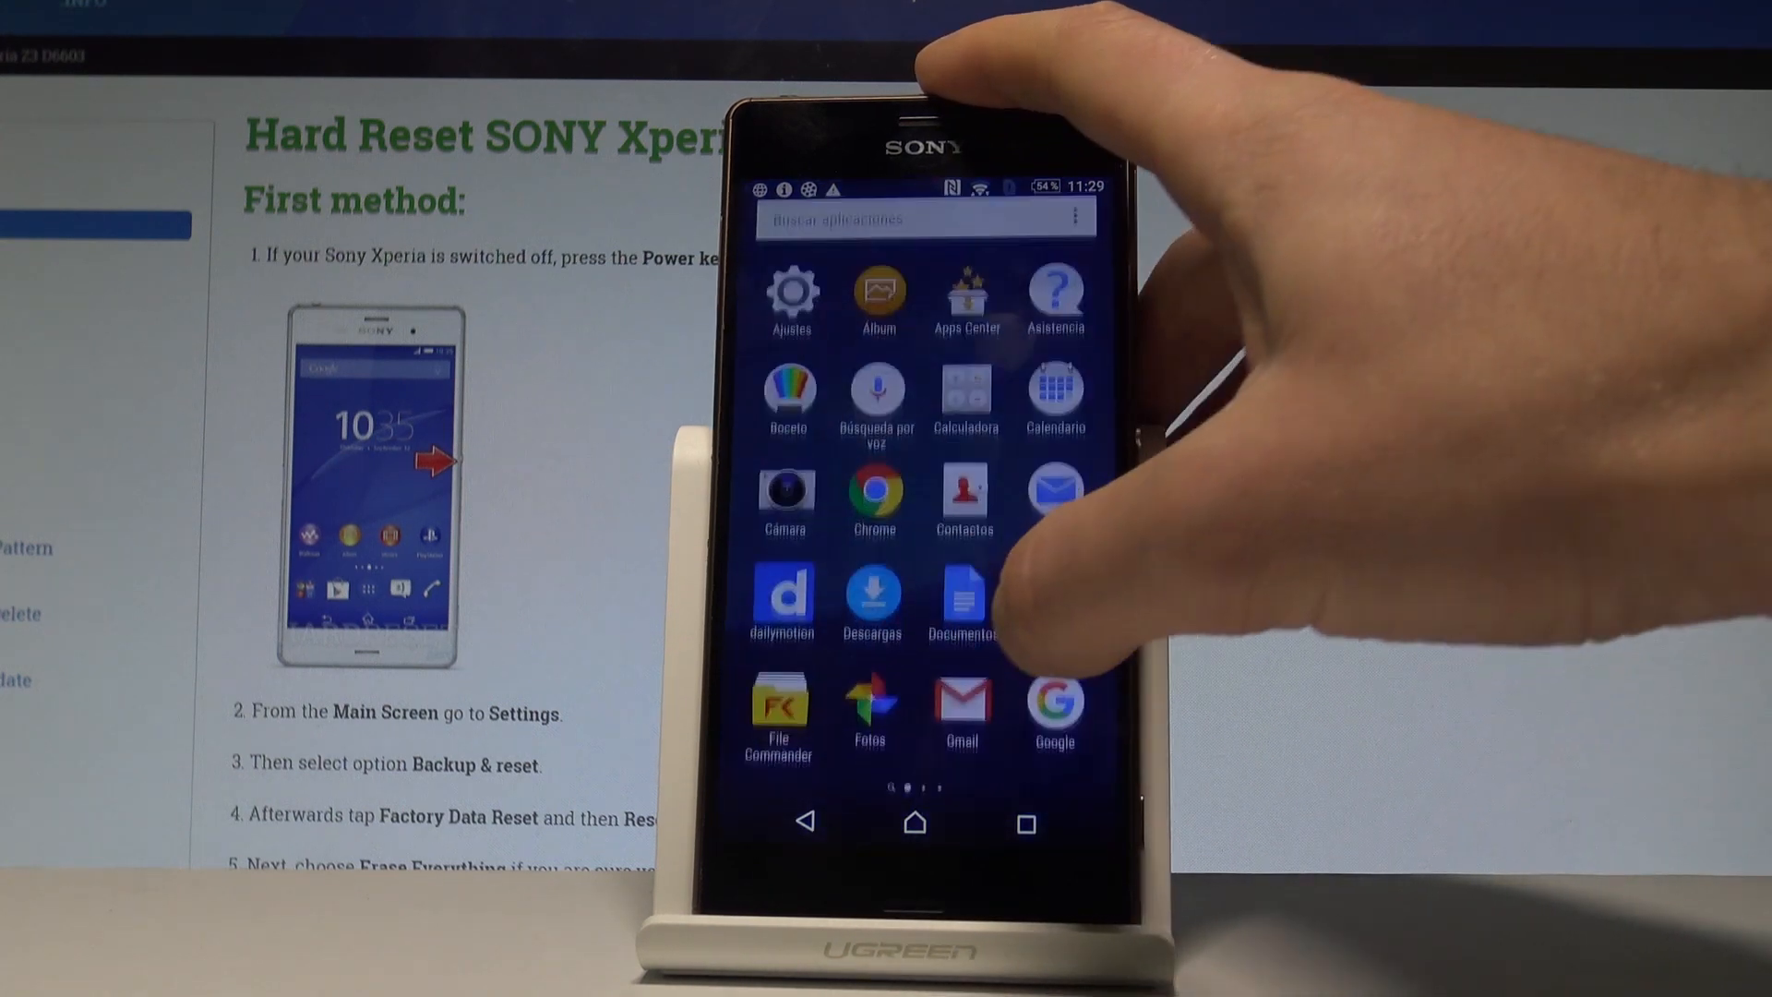
Step: From Ajustes > Idioma y entrada > Idioma, choose English (United States) again
{"action": "left_click", "coordinate": [790, 292]}
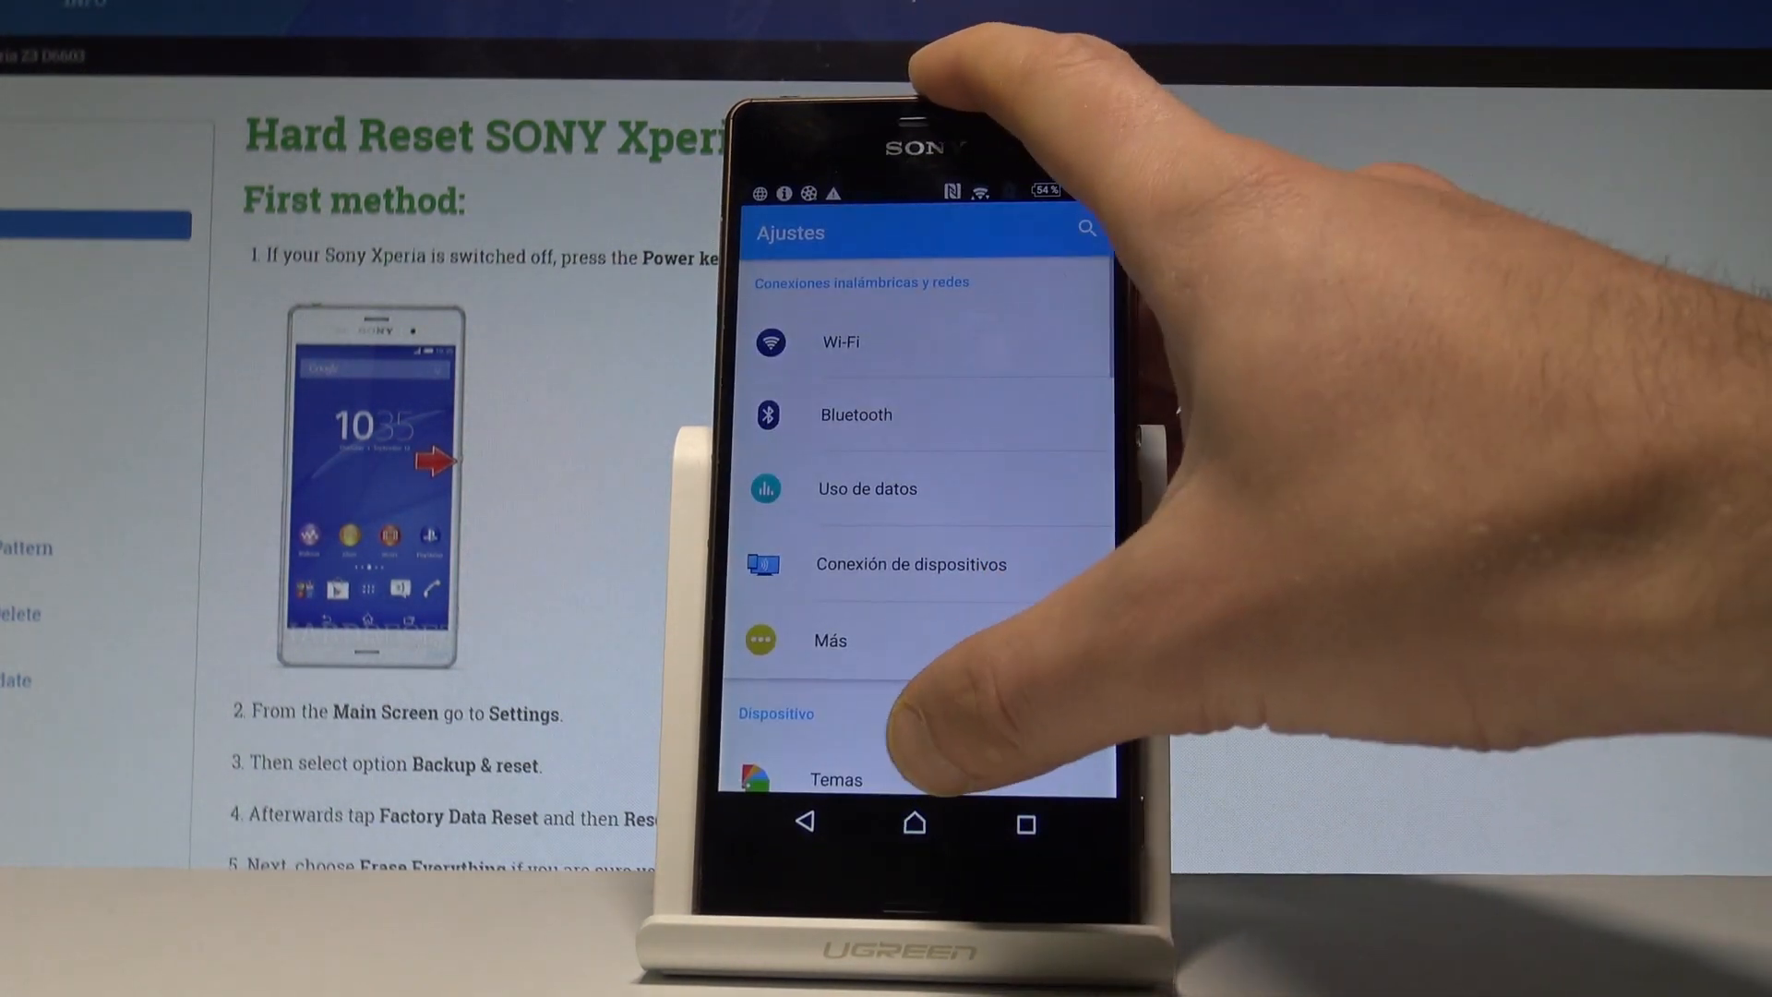
{"action": "scroll", "scroll_direction": "down", "scroll_amount": 3}
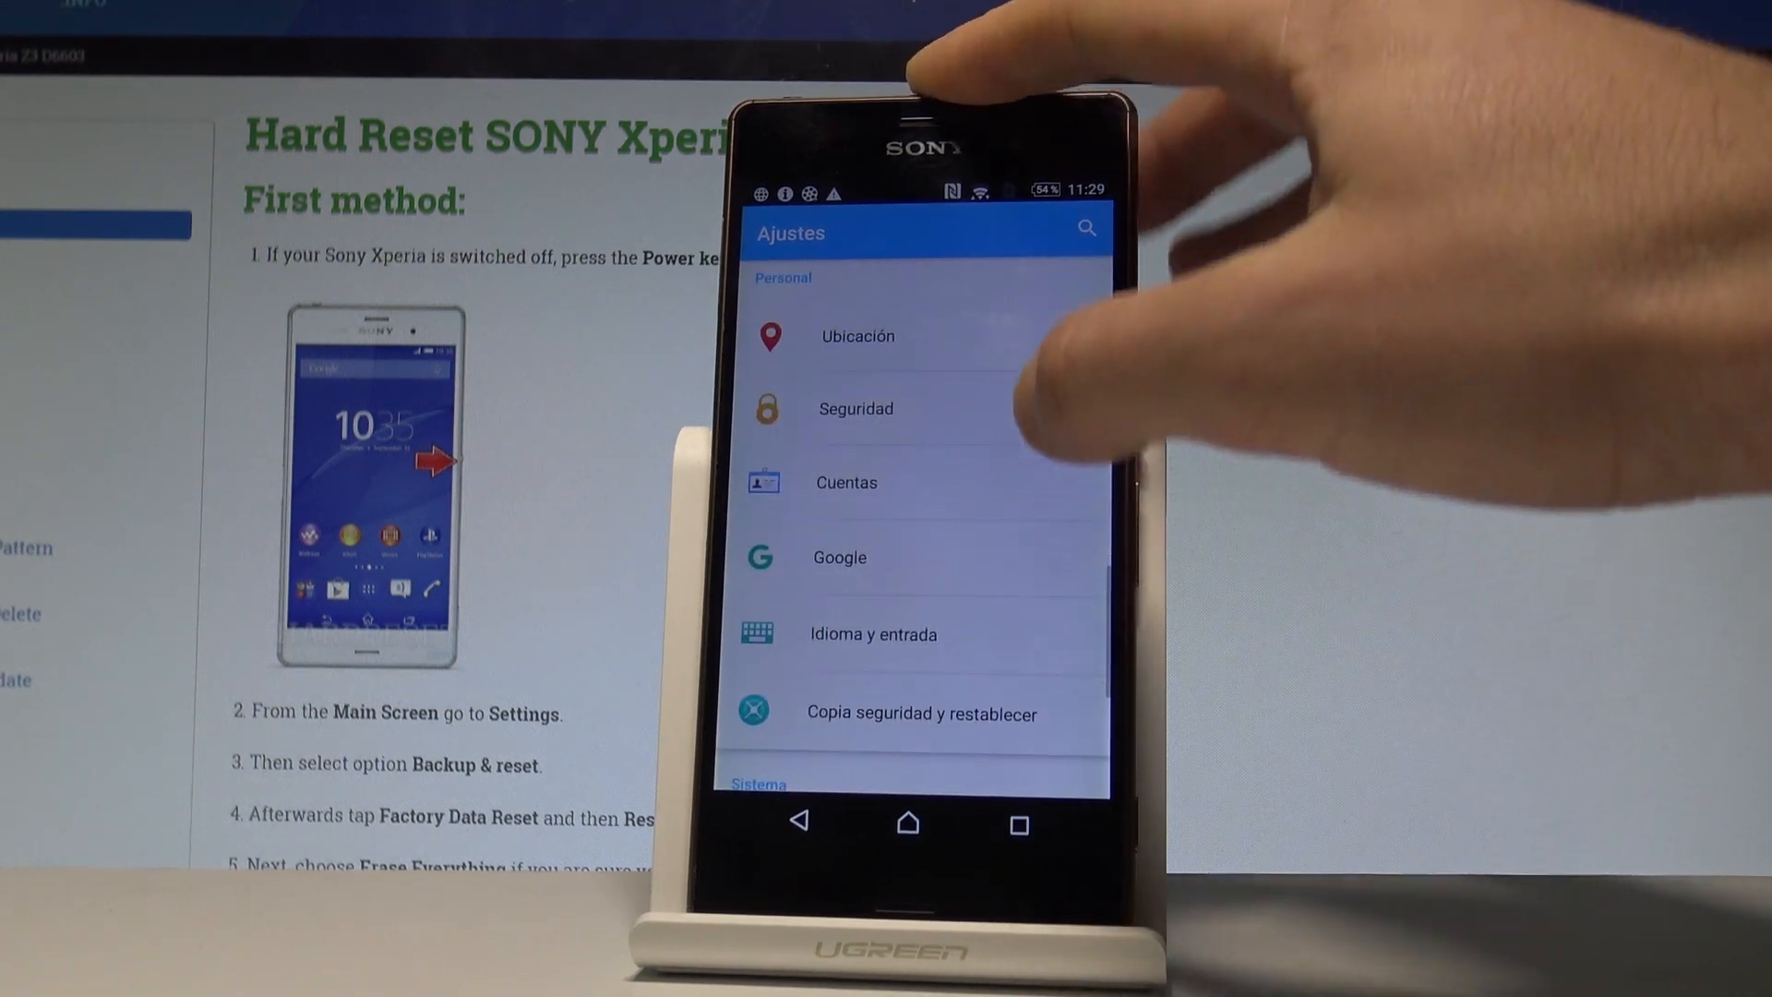
{"action": "left_click", "coordinate": [871, 633]}
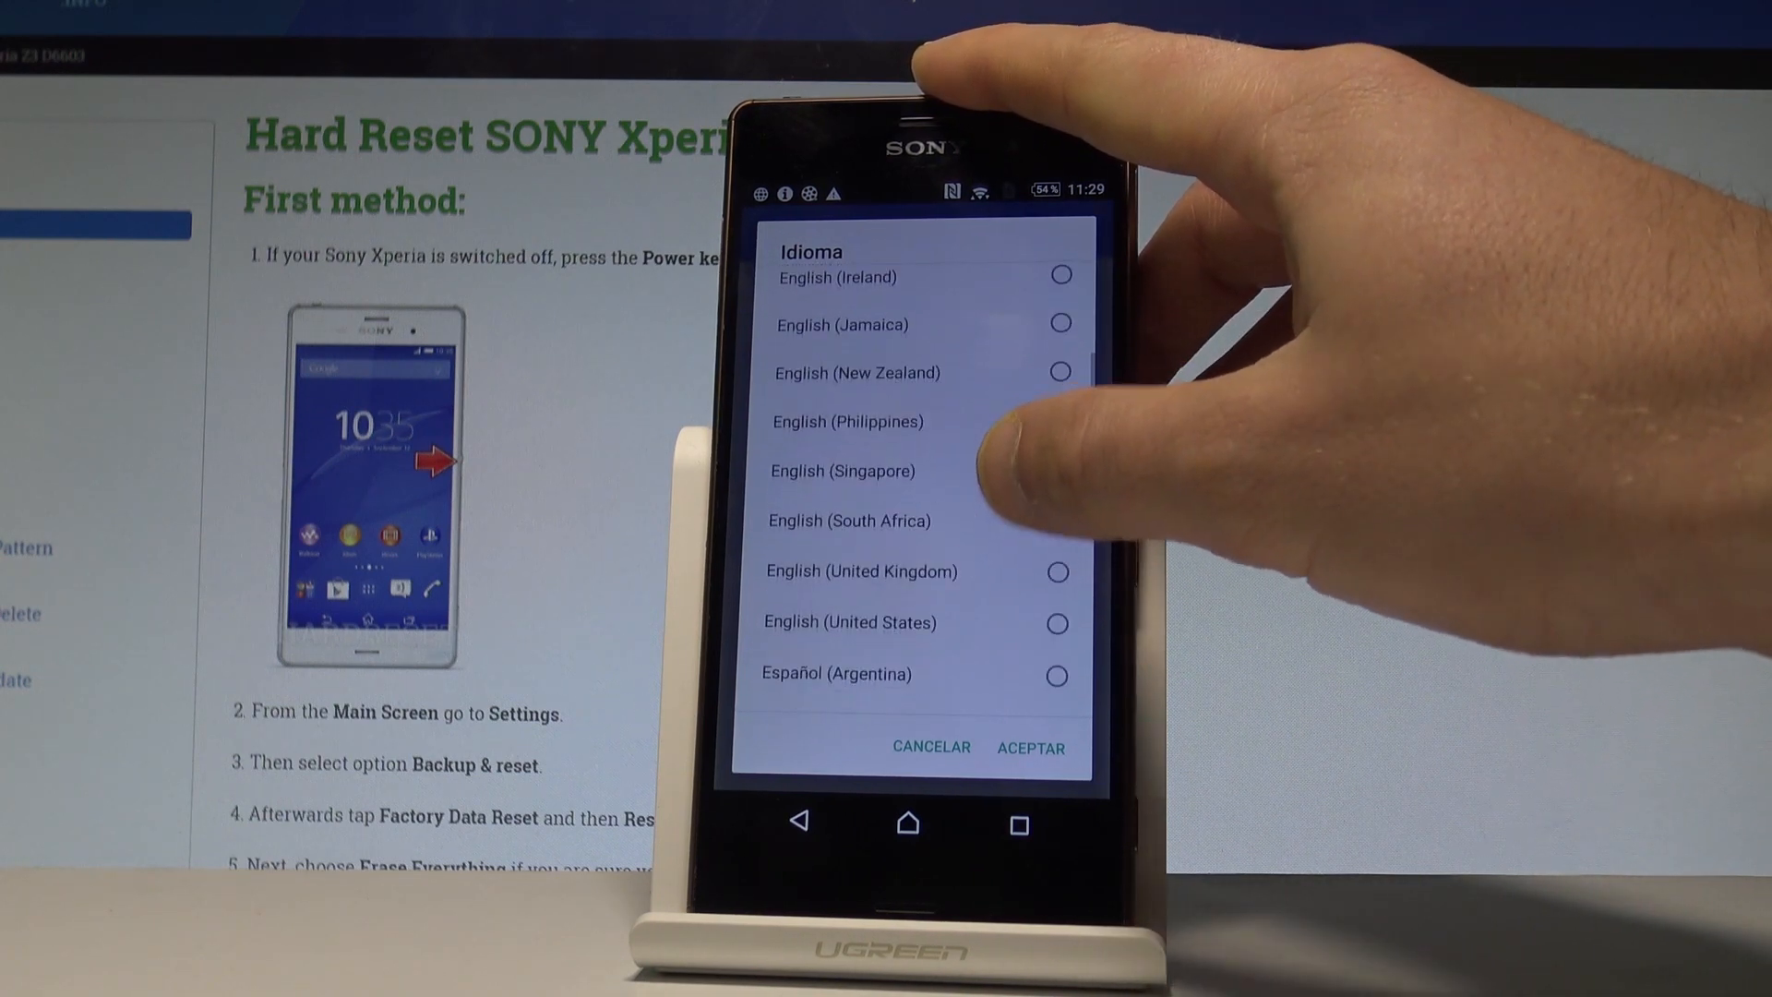
{"action": "left_click", "coordinate": [1060, 620]}
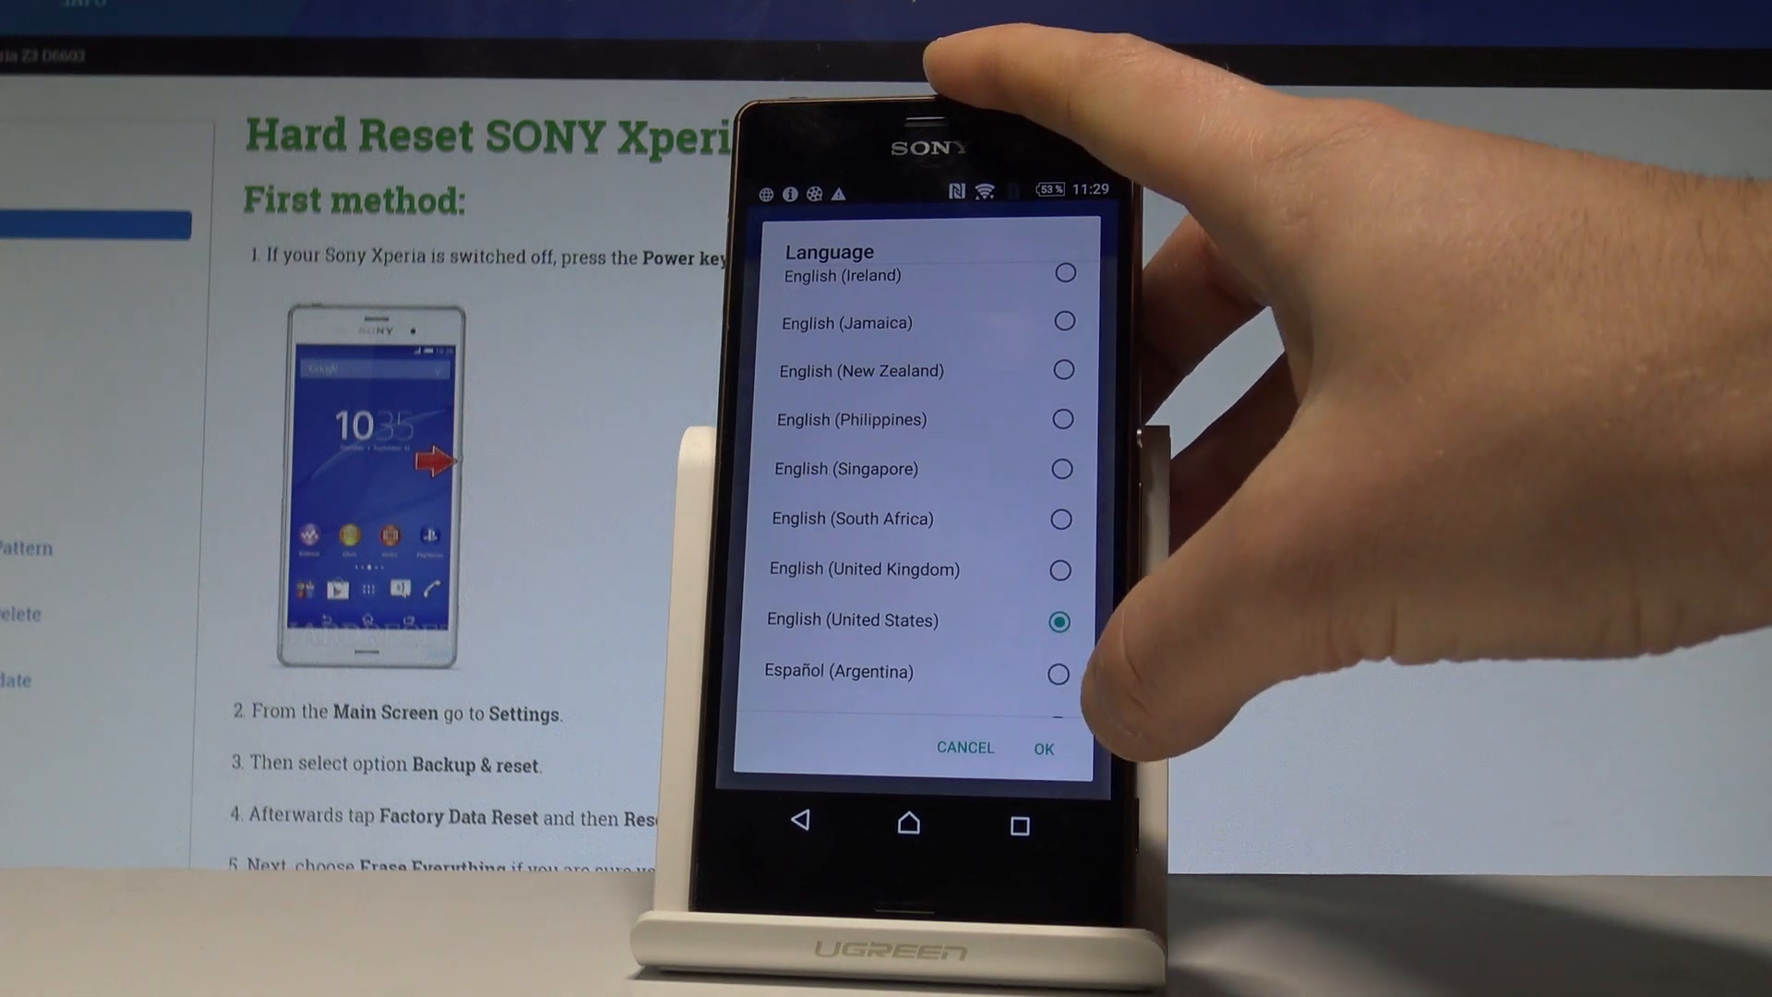